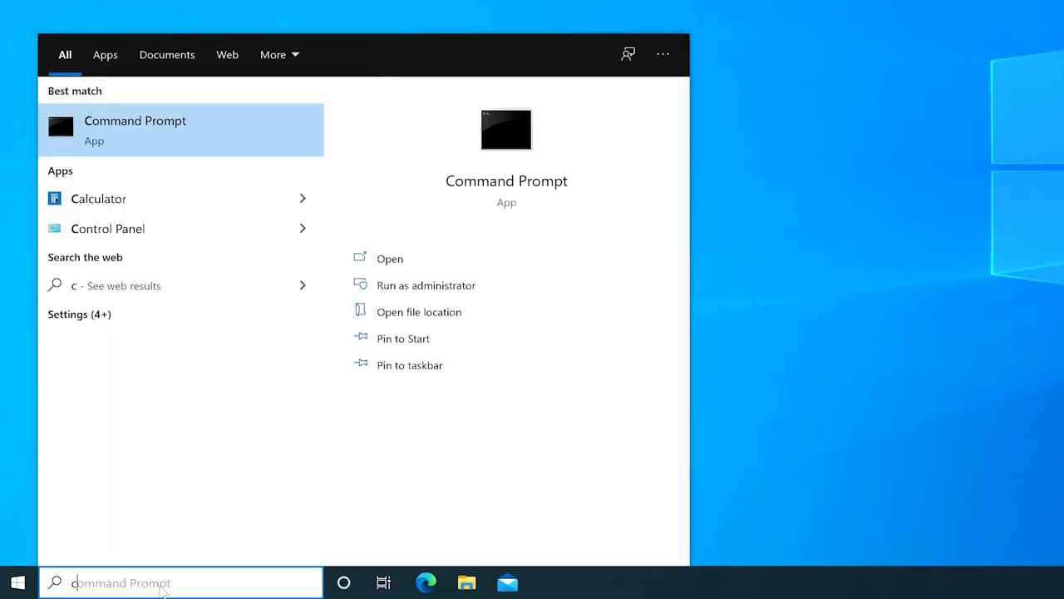
Step: Search 'cmd' and launch Command Prompt as administrator
{"action": "type", "text": "md"}
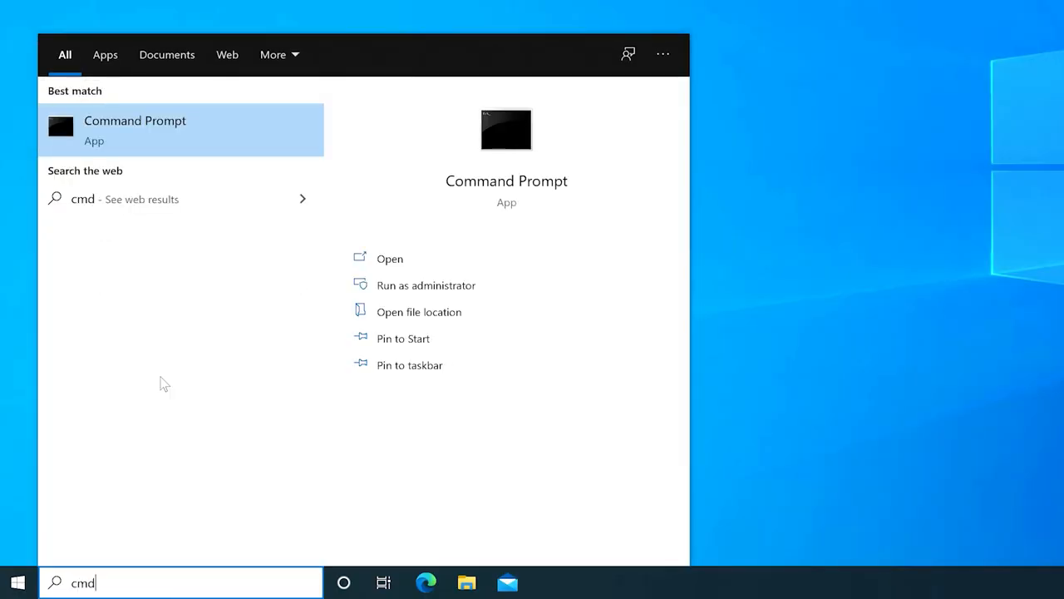
{"action": "right_click", "coordinate": [135, 128]}
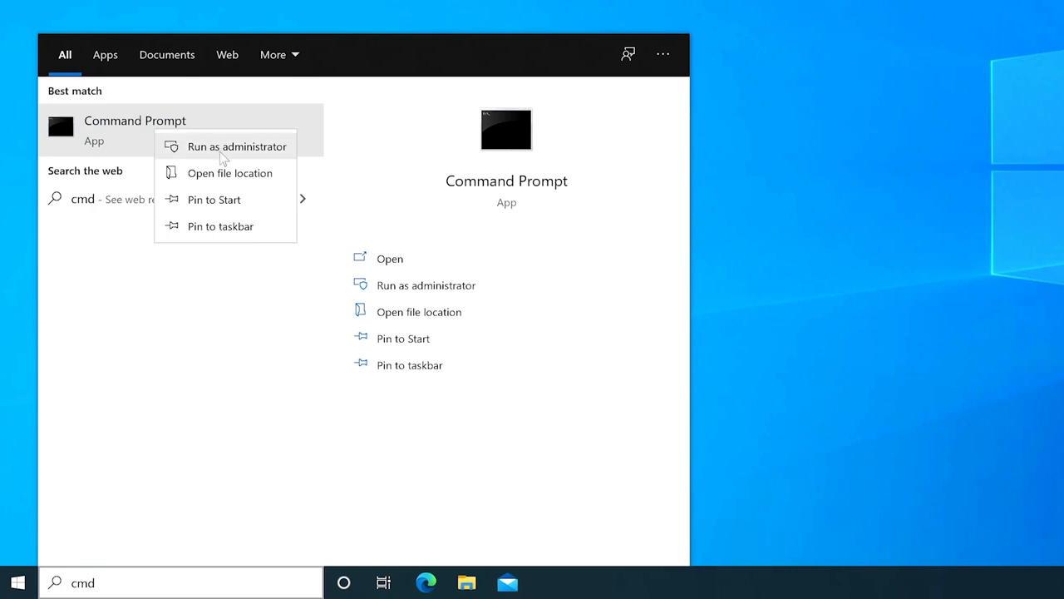
{"action": "left_click", "coordinate": [237, 146]}
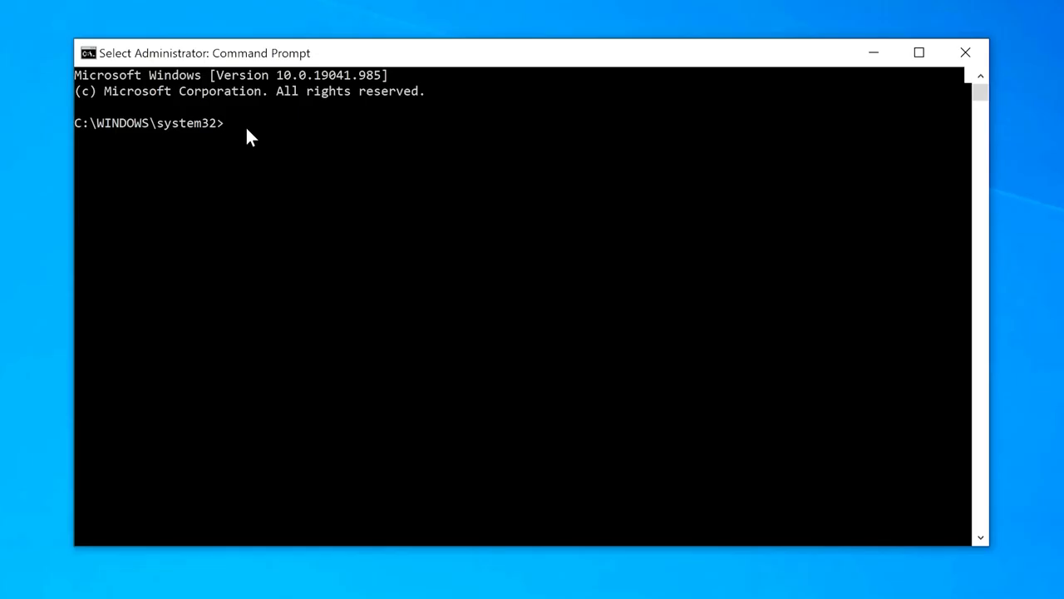
Step: Run 'chkdsk f: /f /r' to fix errors and recover bad sectors on F
{"action": "type", "text": "ch"}
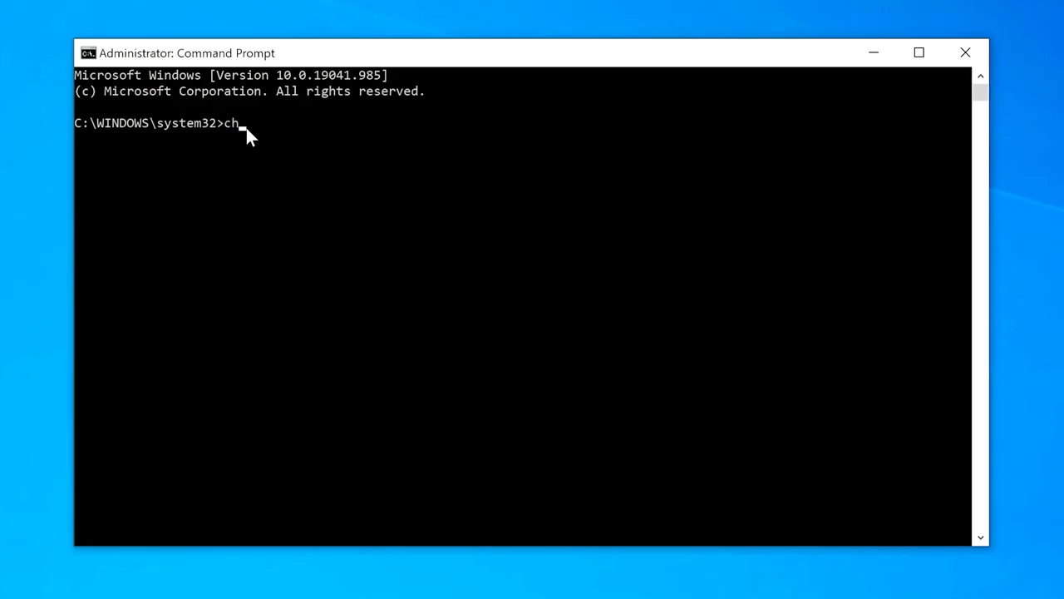
{"action": "type", "text": "kdsk"}
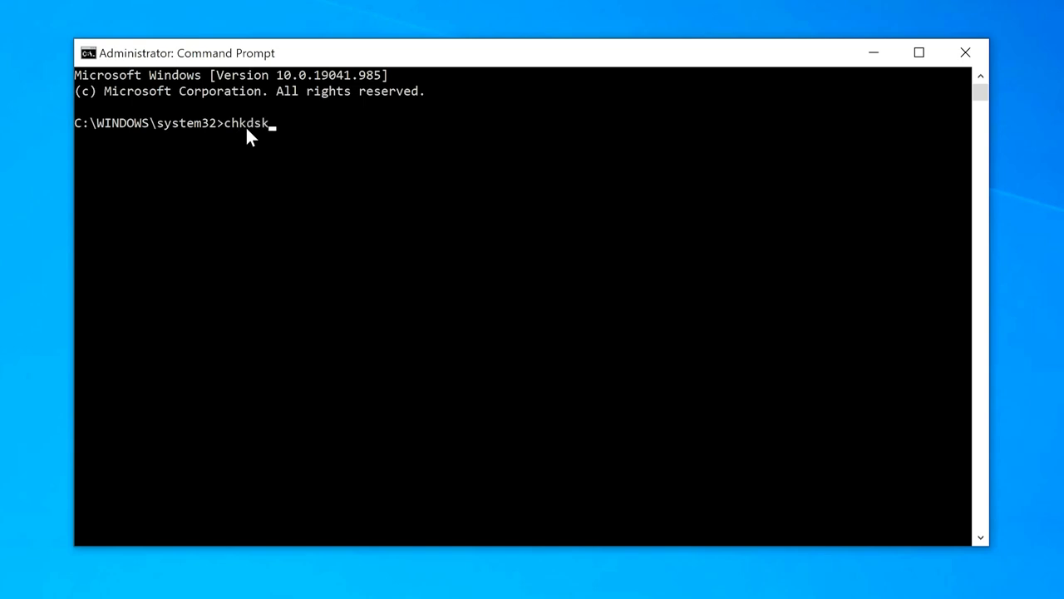
{"action": "type", "text": "f"}
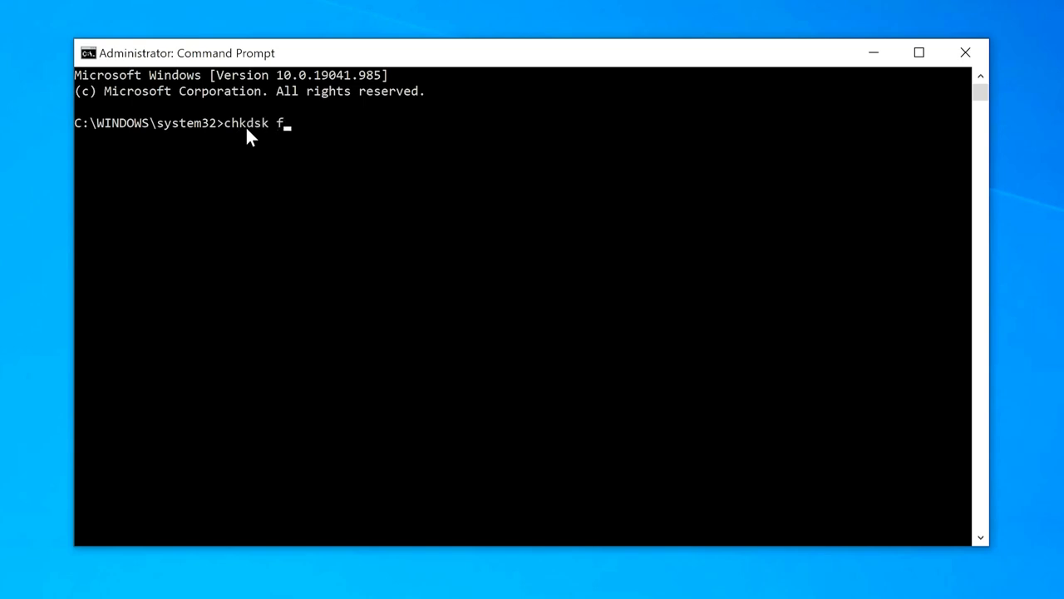
{"action": "type", "text": ": /"}
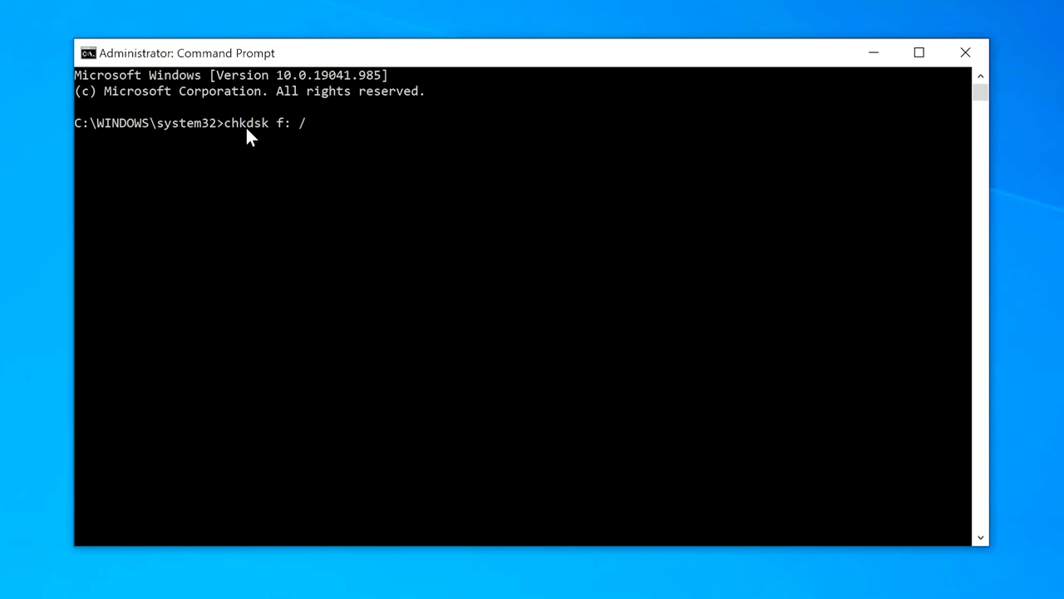
{"action": "type", "text": "f /r"}
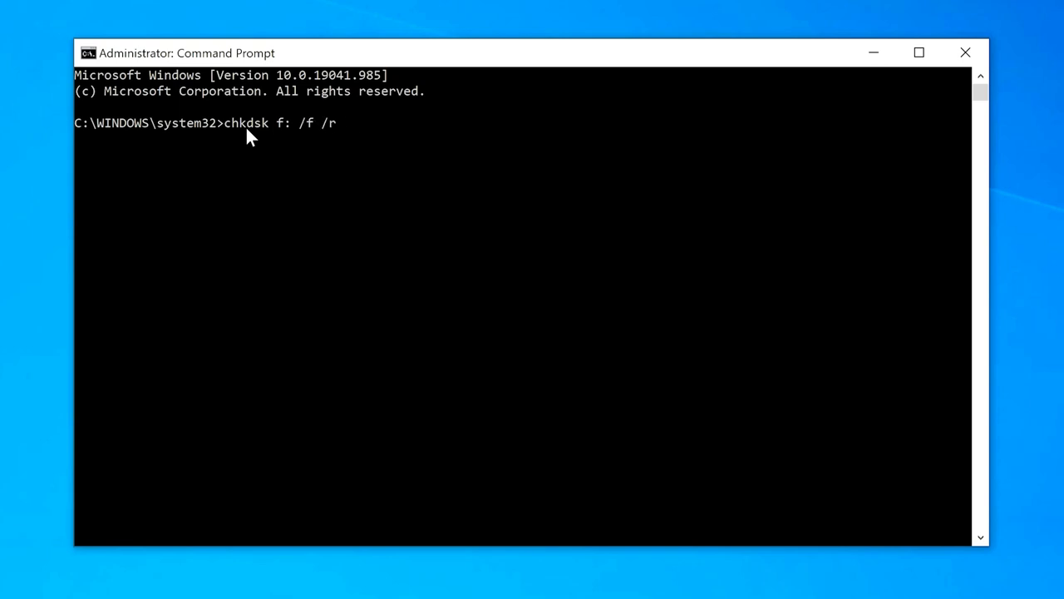
{"action": "key", "text": "Enter"}
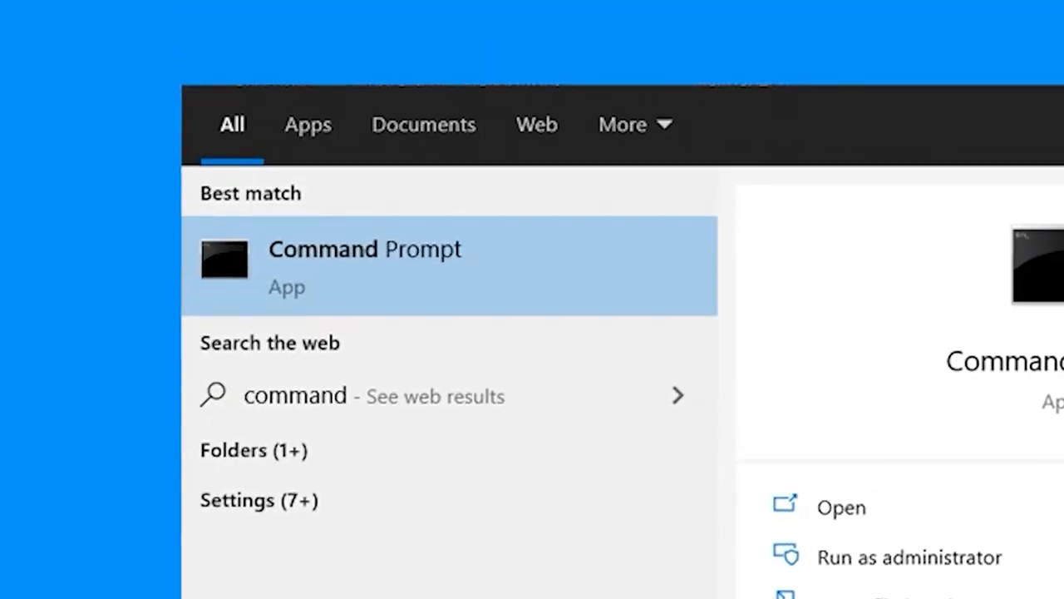
Step: Open an administrator Command Prompt and enter 'sfc/scannow'
{"action": "left_click", "coordinate": [909, 557]}
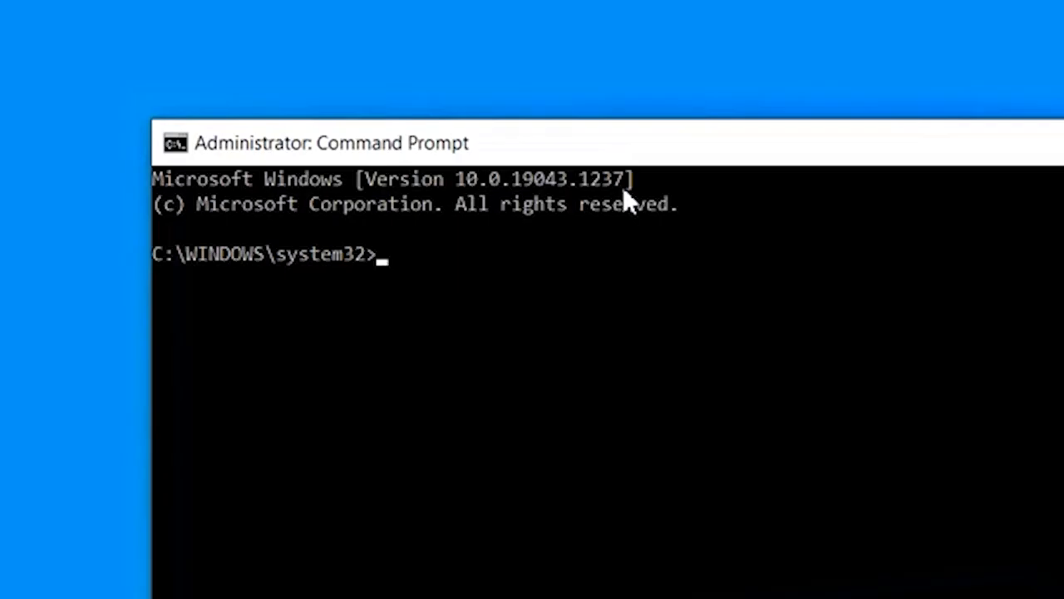
{"action": "type", "text": "sfc/"}
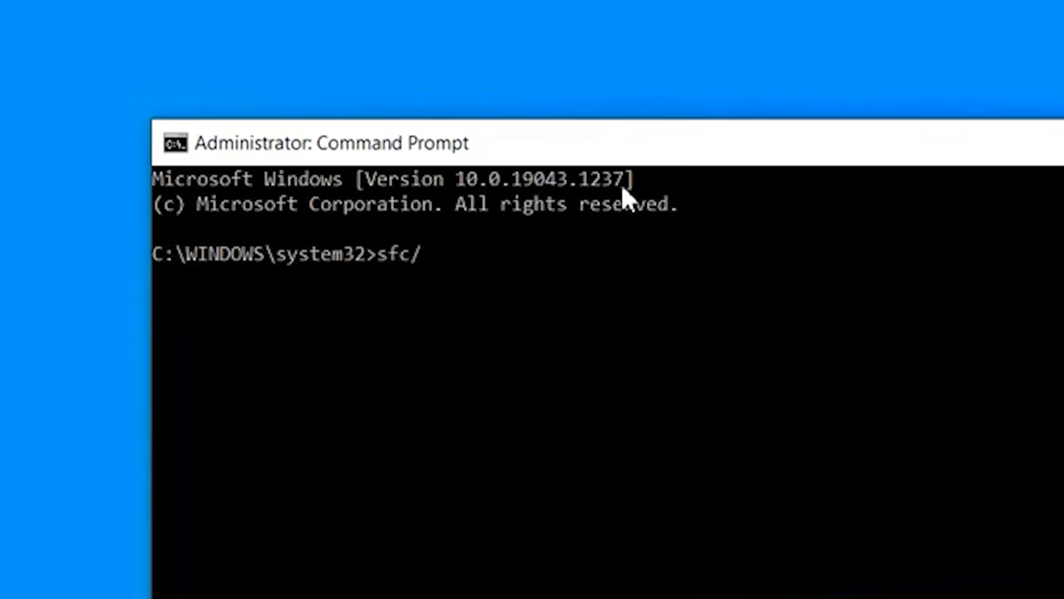
{"action": "type", "text": "scannow"}
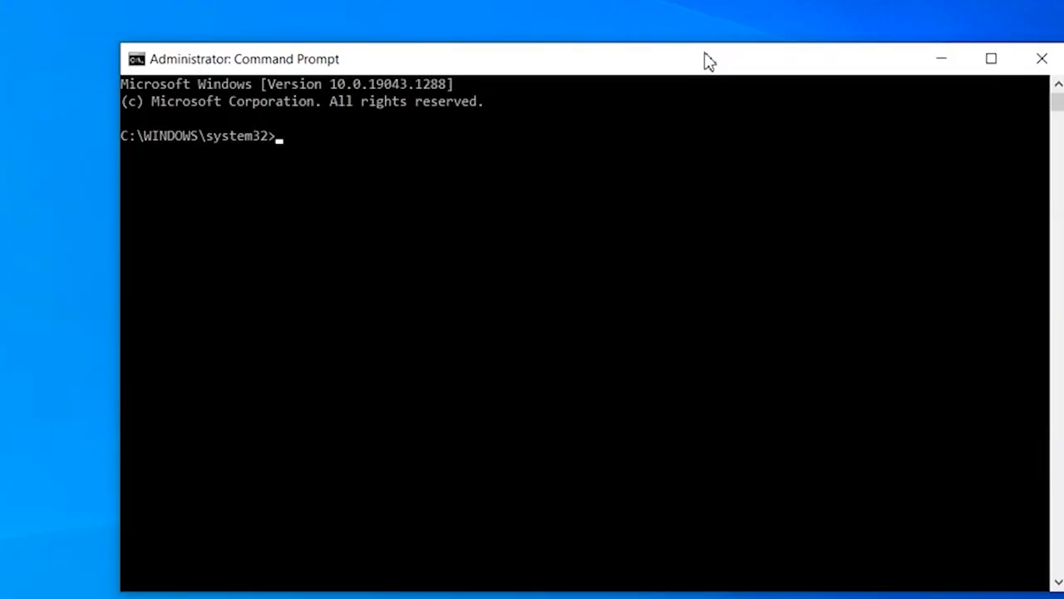
Step: Enter 'dism /online /cleanup-image /restorehealth' in Command Prompt
{"action": "type", "text": "dism /"}
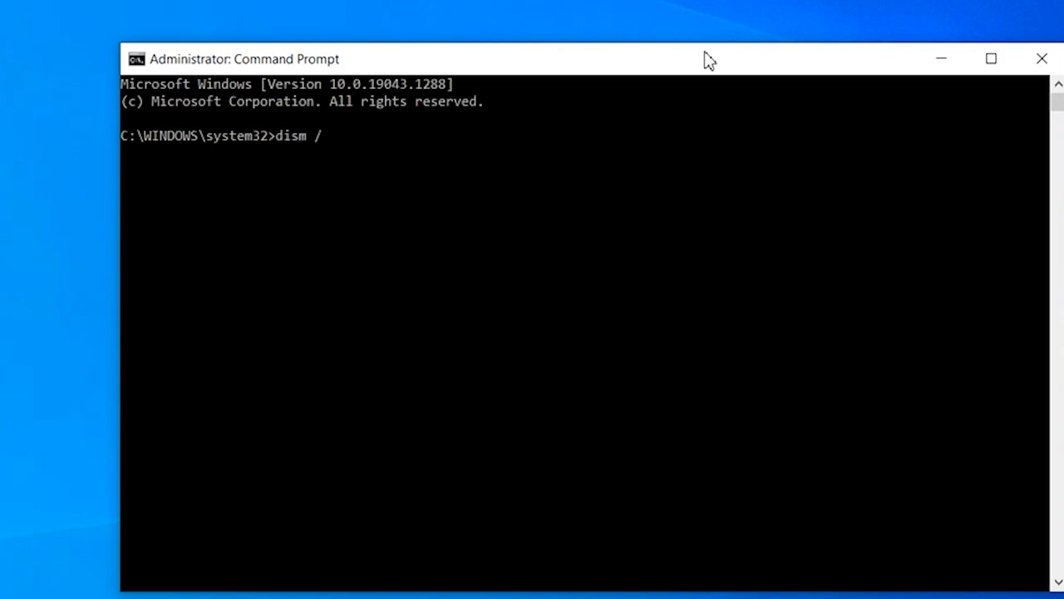
{"action": "type", "text": "online"}
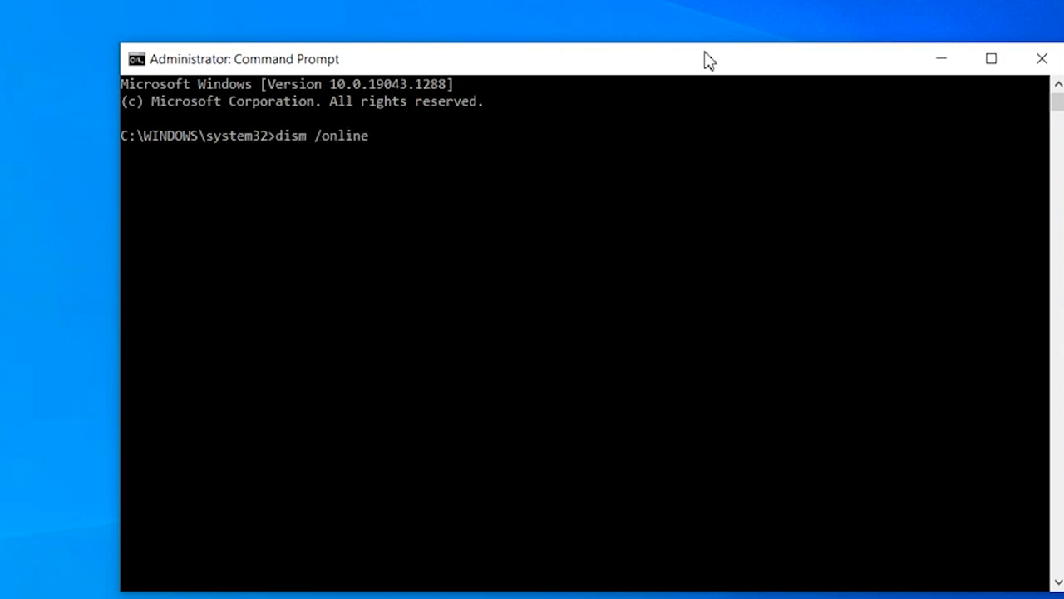
{"action": "type", "text": "/clean"}
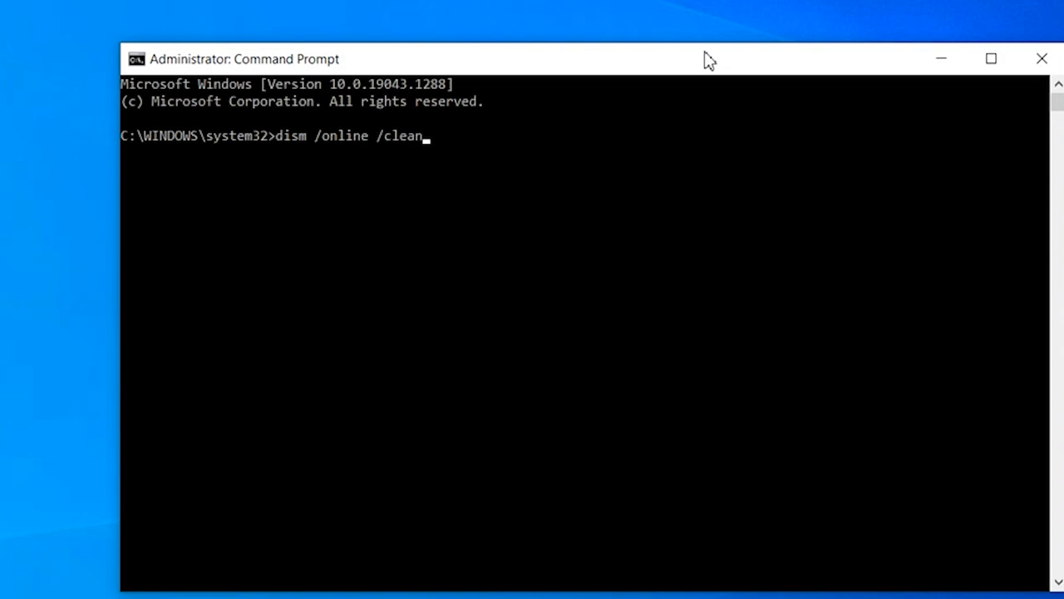
{"action": "type", "text": "up-image"}
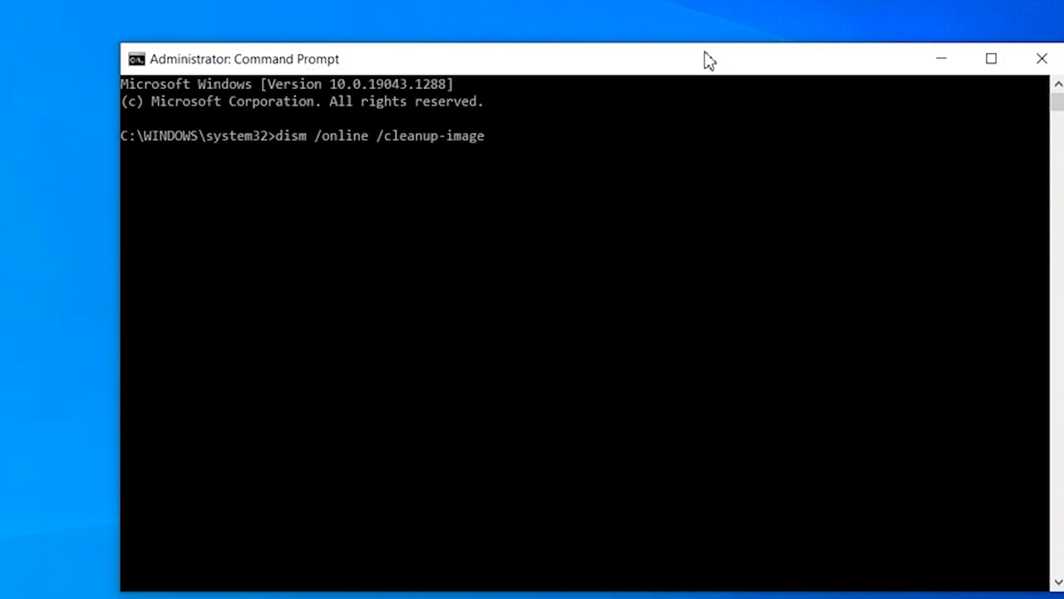
{"action": "type", "text": "/restorehe"}
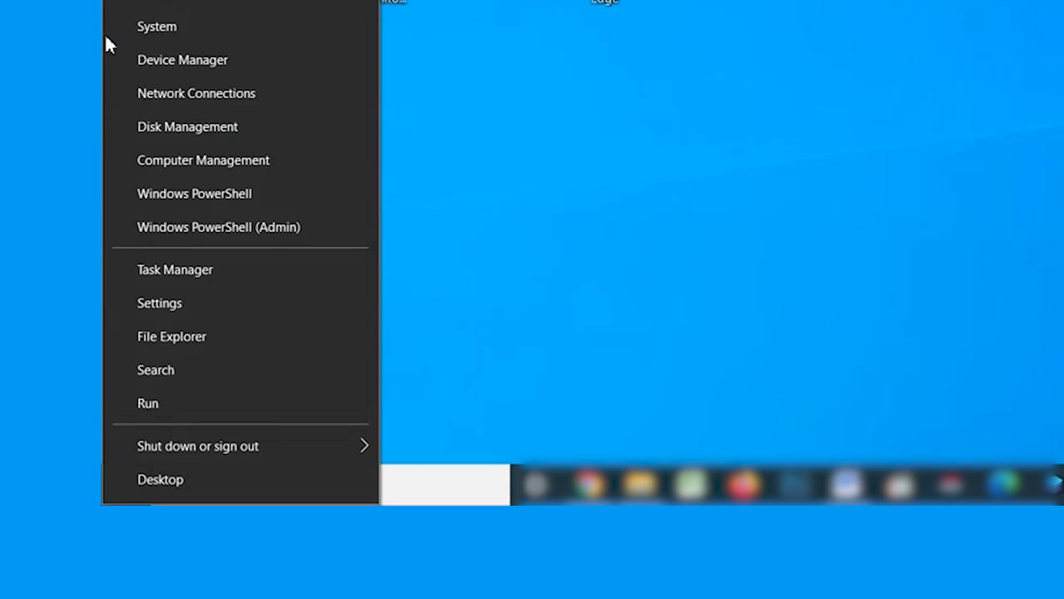
Step: Open Device Manager, expand Display adaptors, and choose Update driver for the RTX 2060 SUPER
{"action": "left_click", "coordinate": [182, 59]}
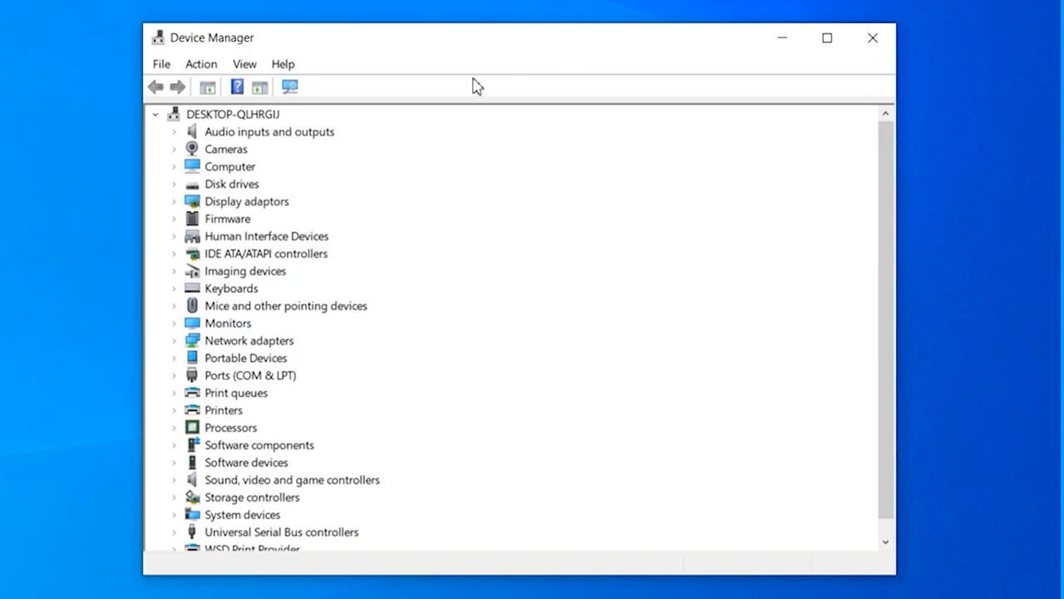
{"action": "left_click", "coordinate": [233, 114]}
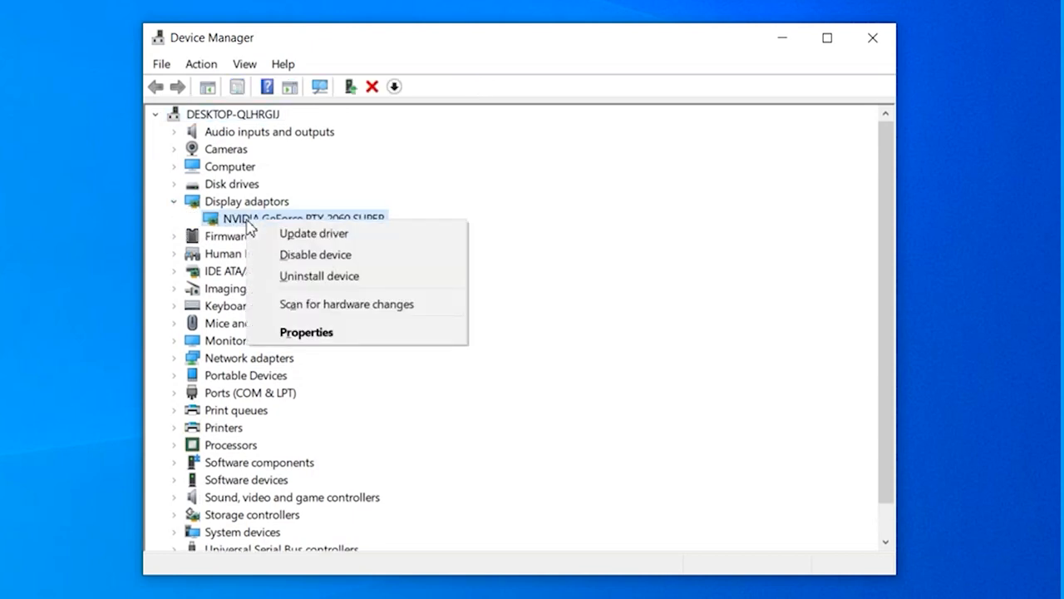
{"action": "left_click", "coordinate": [313, 232]}
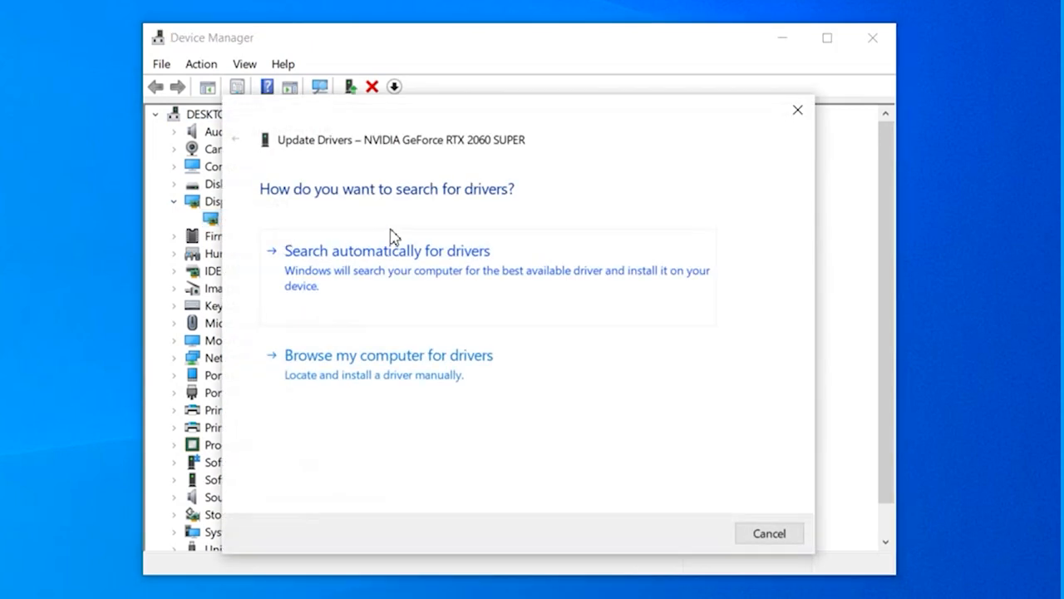
Step: Search automatically for drivers for the NVIDIA GeForce RTX 2060 SUPER
{"action": "left_click", "coordinate": [386, 250]}
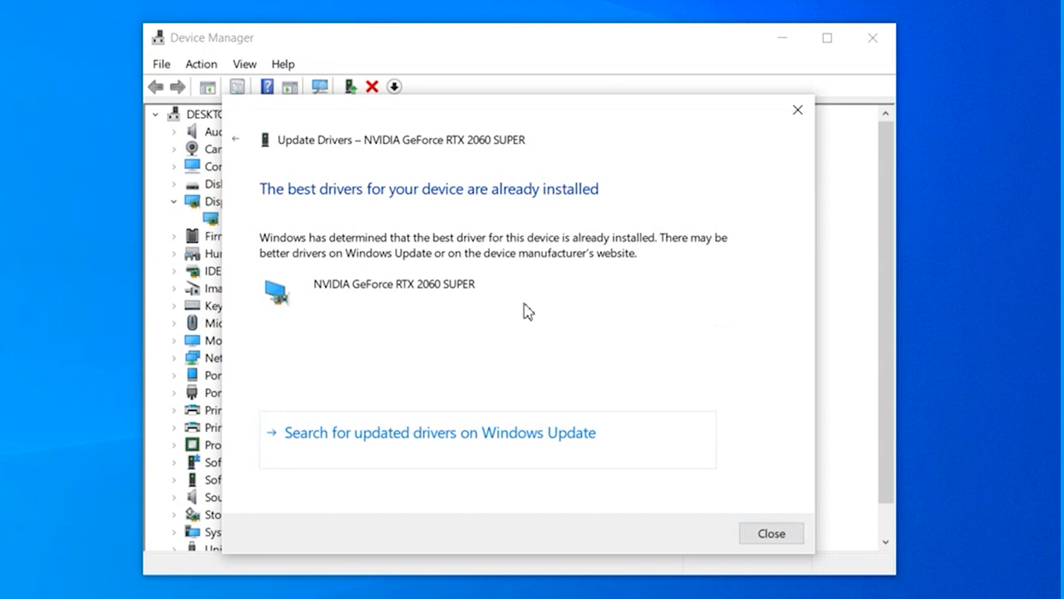
{"action": "mouse_move", "coordinate": [548, 309]}
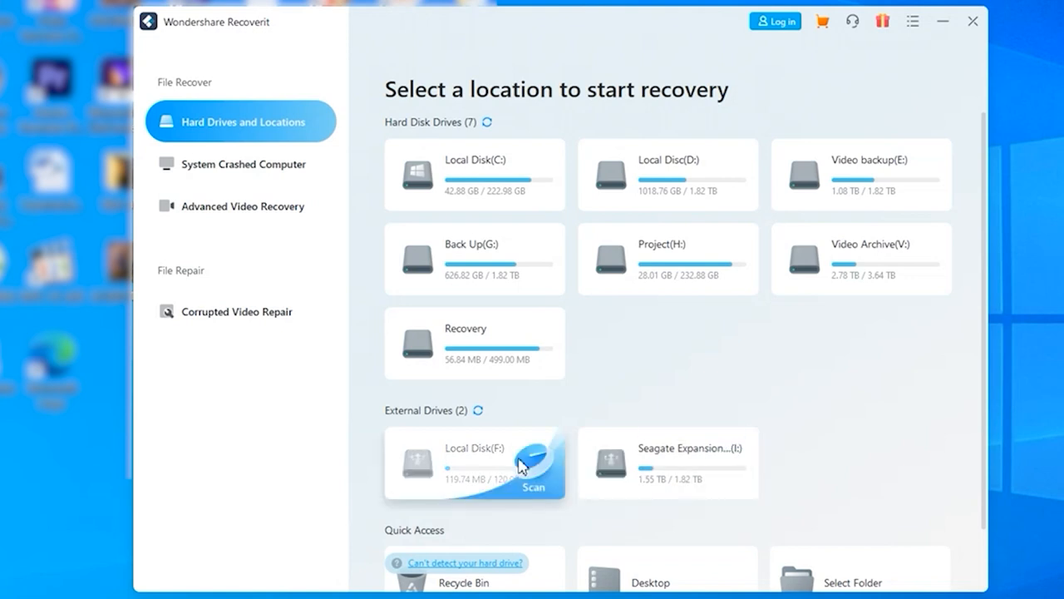
Step: Scan Local Disk (F:) under External Drives, finding 92 files
{"action": "left_click", "coordinate": [536, 487]}
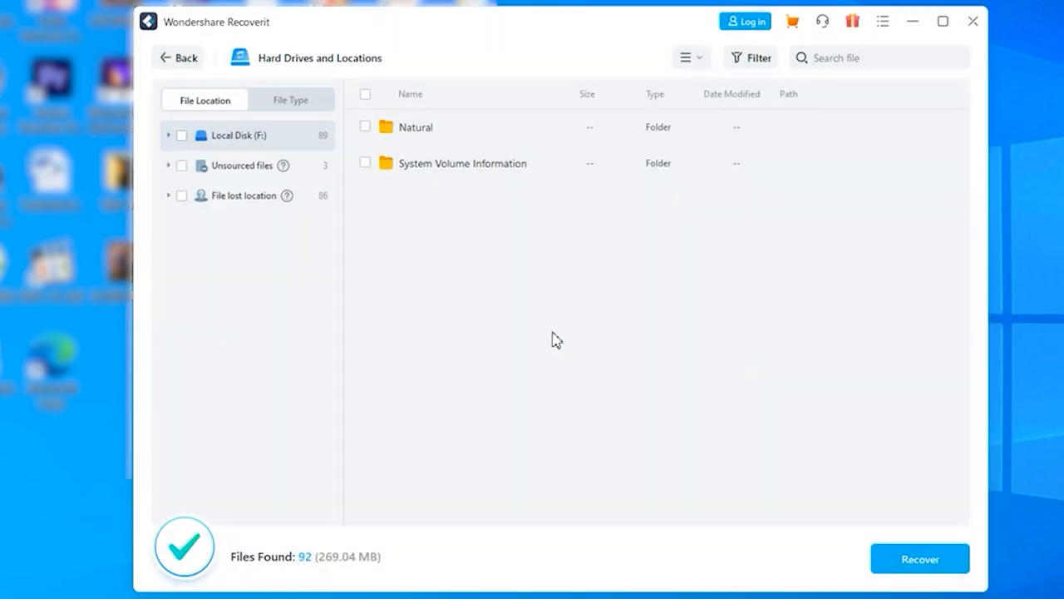
Step: Open 'File lost location' and scroll through the recovered JPG, PDF, MP4, ZIP and EXE files
{"action": "left_click", "coordinate": [244, 195]}
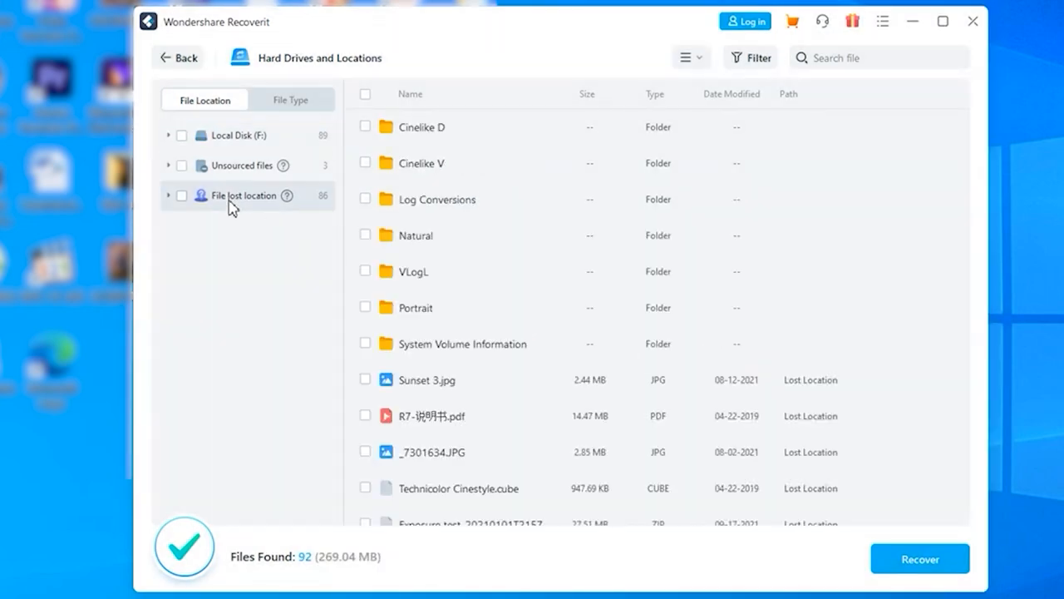
{"action": "scroll", "scroll_direction": "down", "scroll_amount": 3}
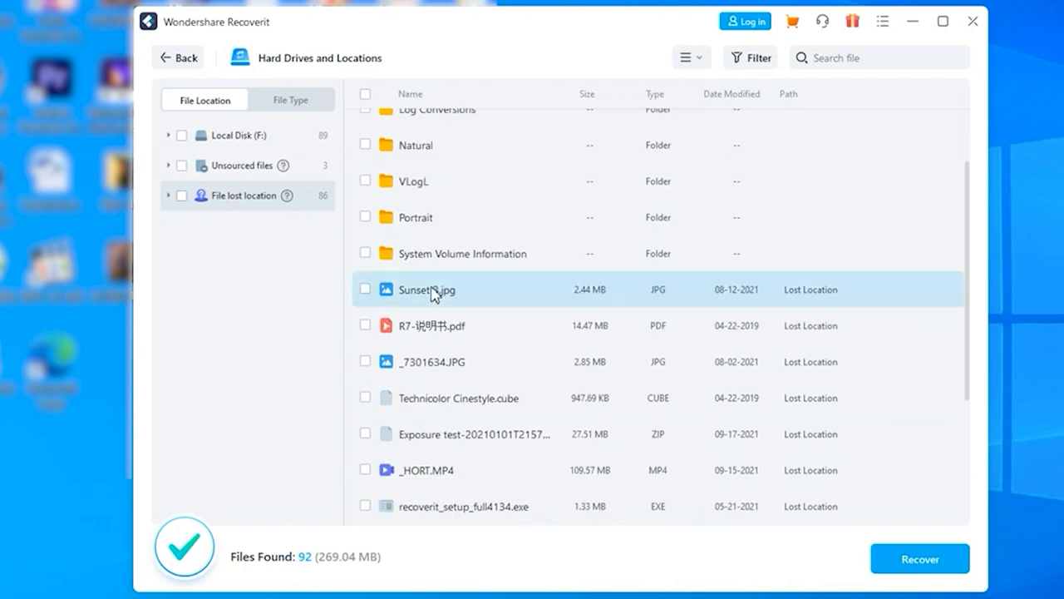
{"action": "scroll", "scroll_direction": "down", "scroll_amount": 3}
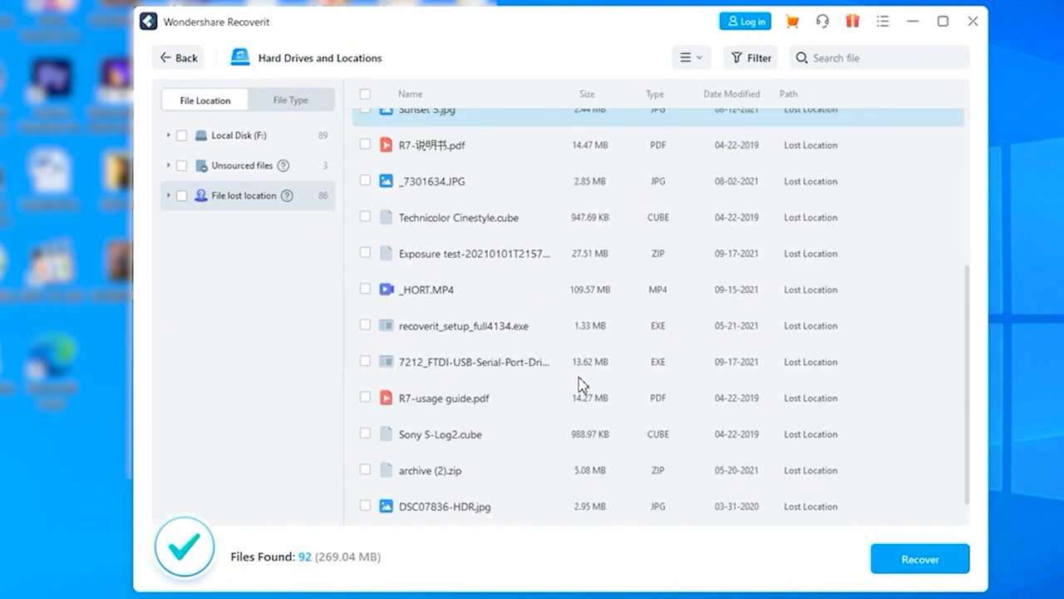